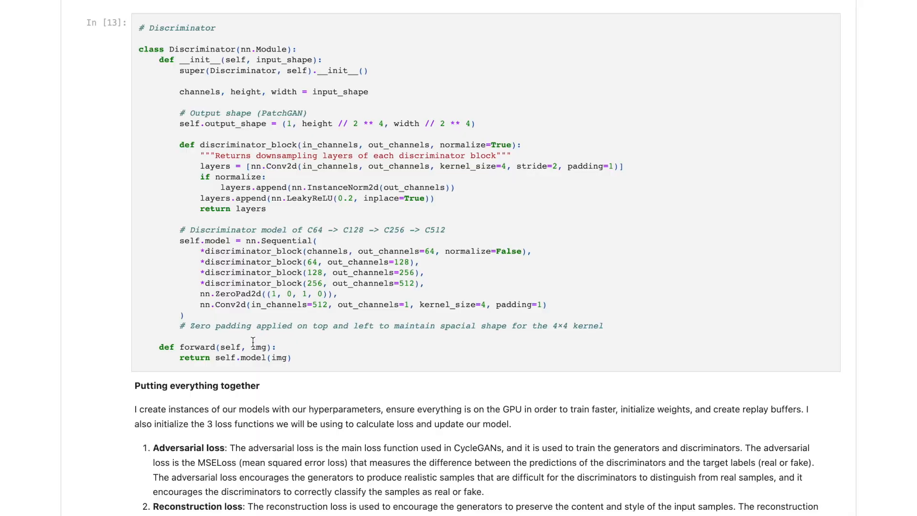
pyautogui.moveTo(557, 300)
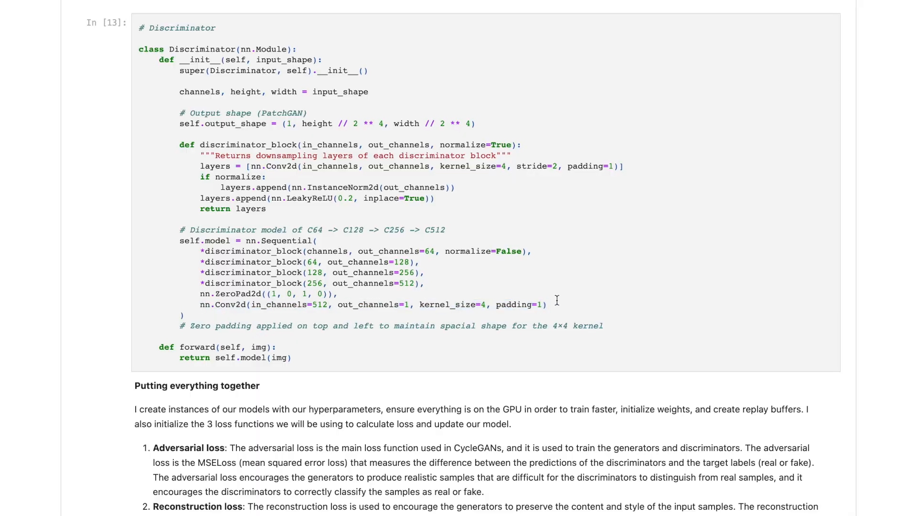
pyautogui.moveTo(391, 227)
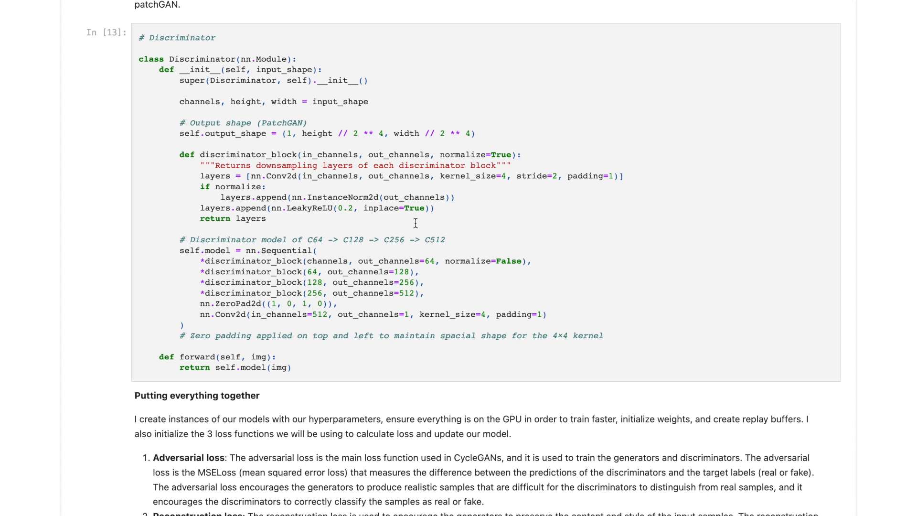
pyautogui.moveTo(359, 245)
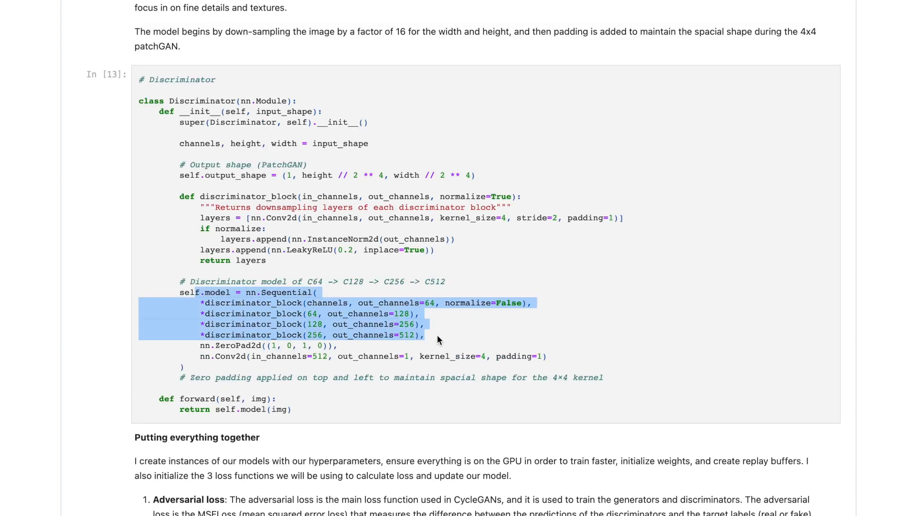
pyautogui.moveTo(325, 294)
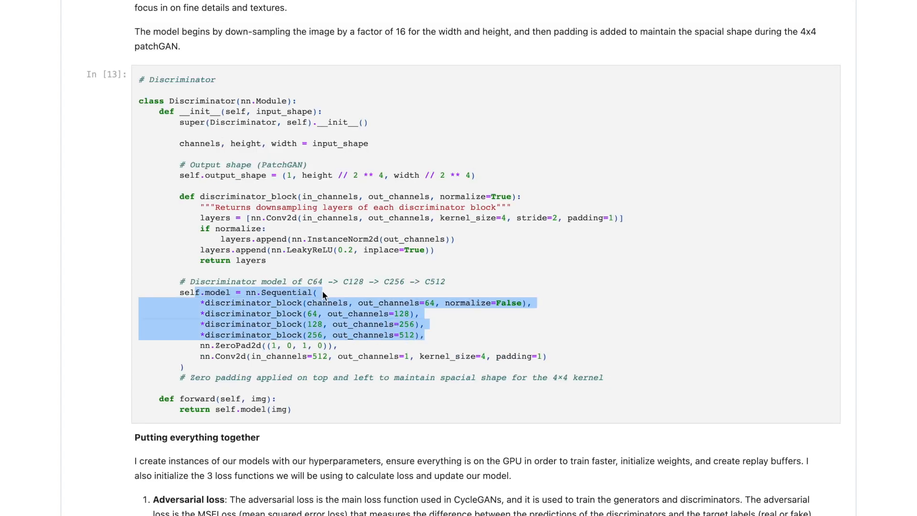
pyautogui.moveTo(188, 351)
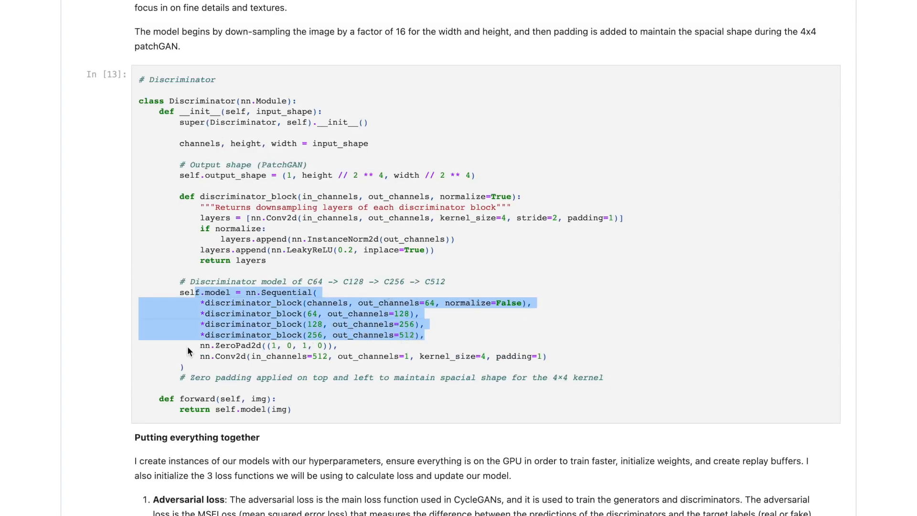